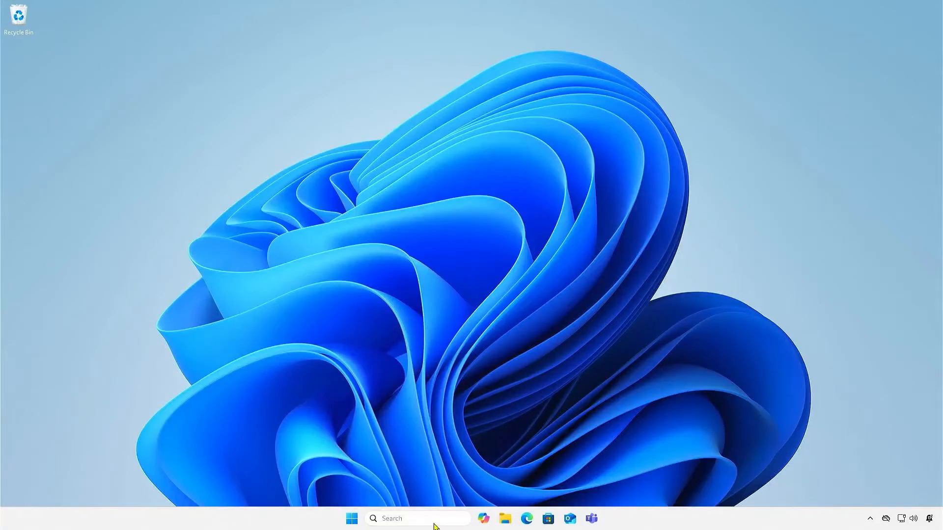
- Check the current BIOS version and date in System Information, then close it
text(msinfo3)
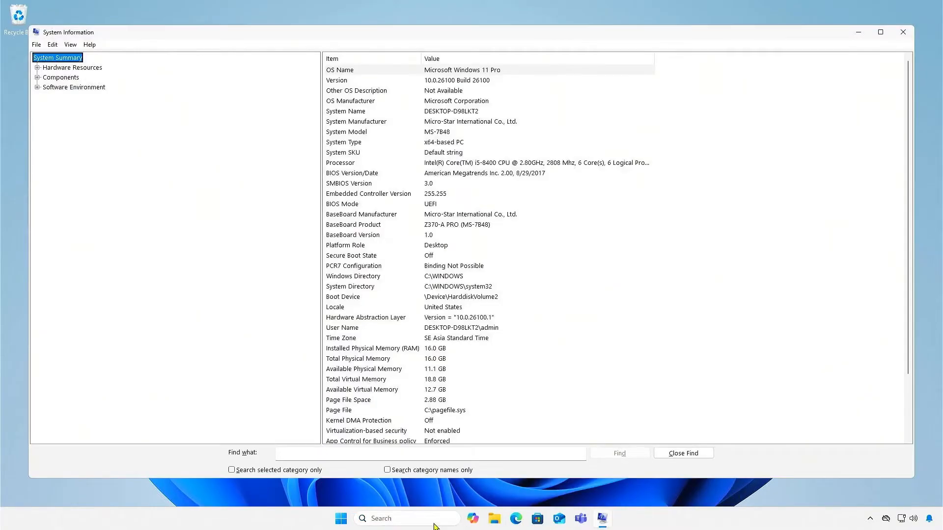
click(468, 224)
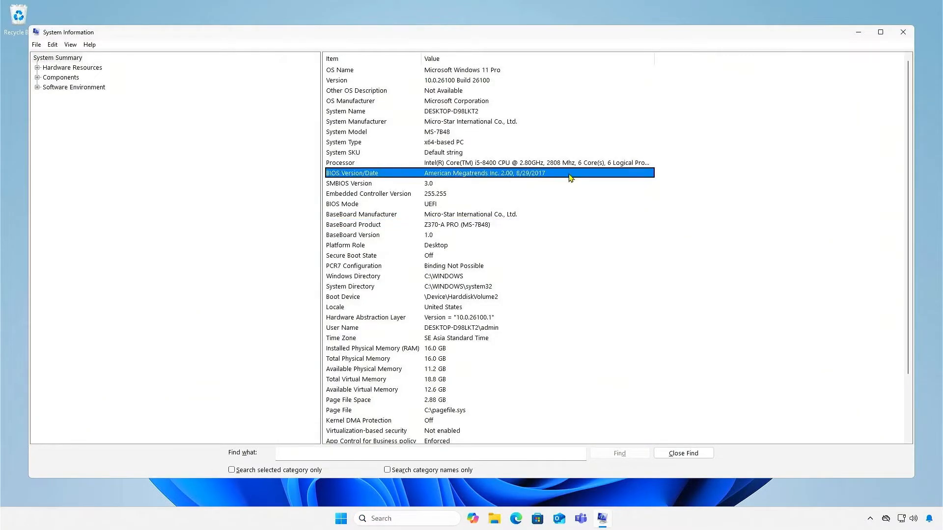
click(901, 32)
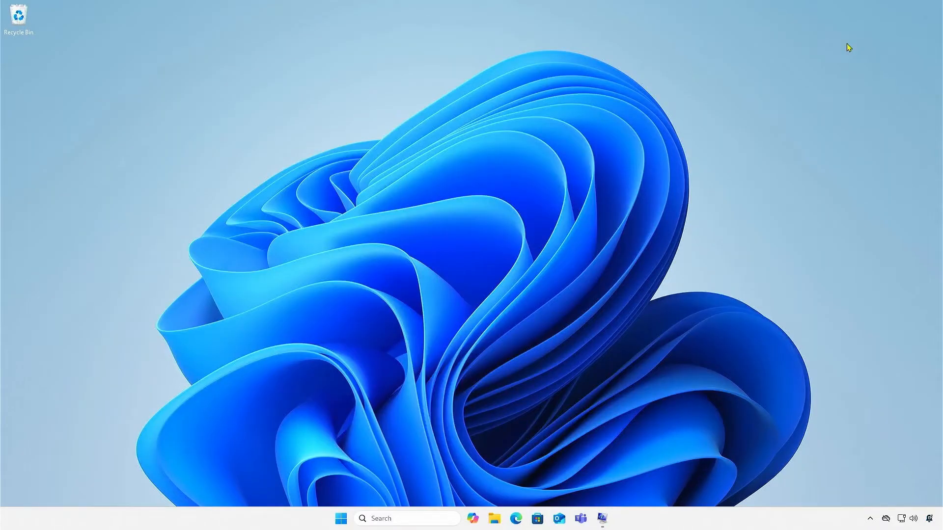
mouse_move(342, 518)
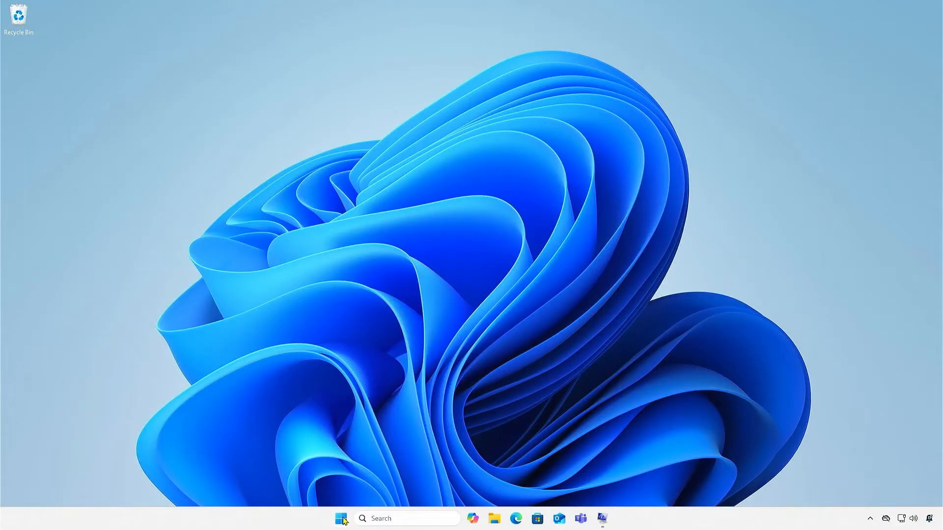
- Restart into MSI Click BIOS 5, switch to Advanced mode and launch M-Flash
right_click(340, 518)
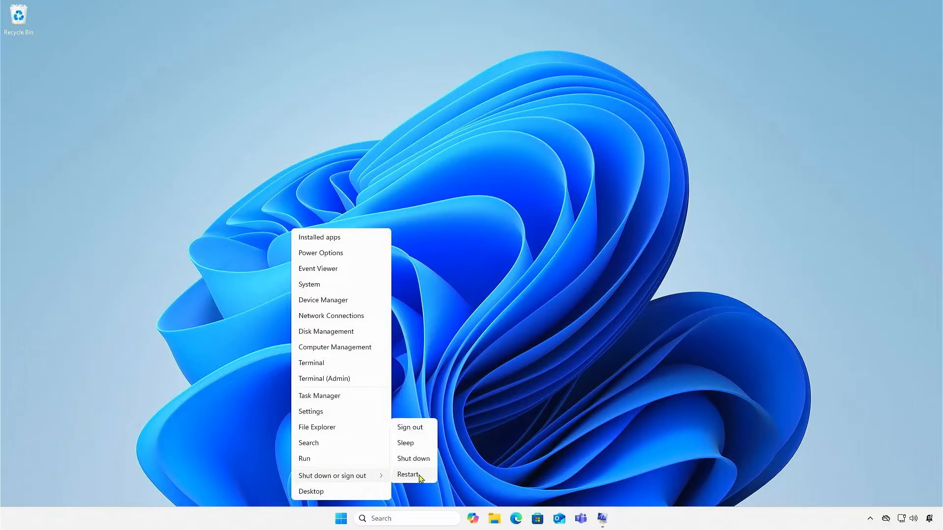
click(407, 475)
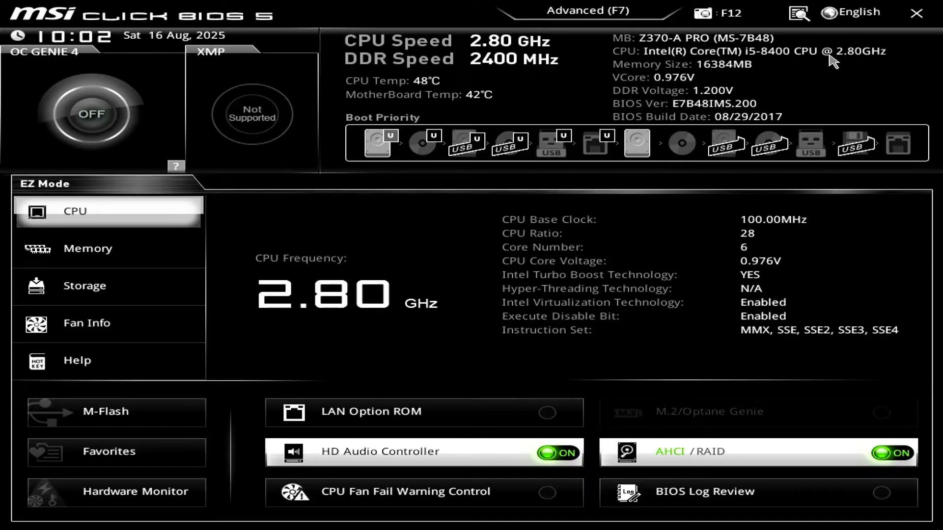
click(584, 11)
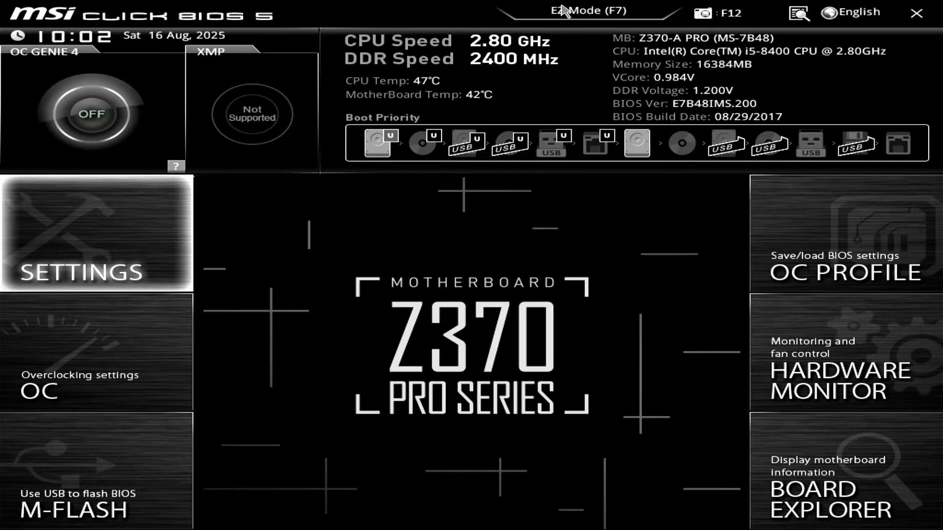
mouse_move(115, 452)
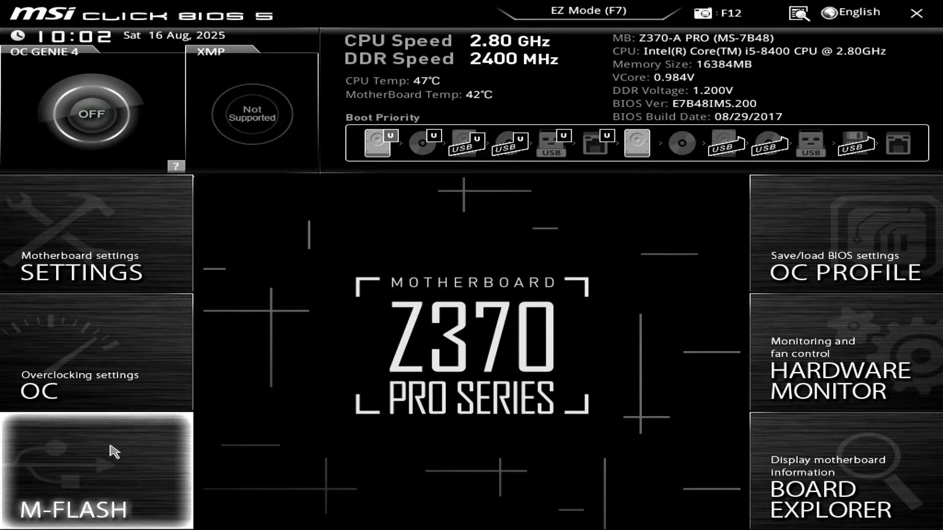
click(96, 471)
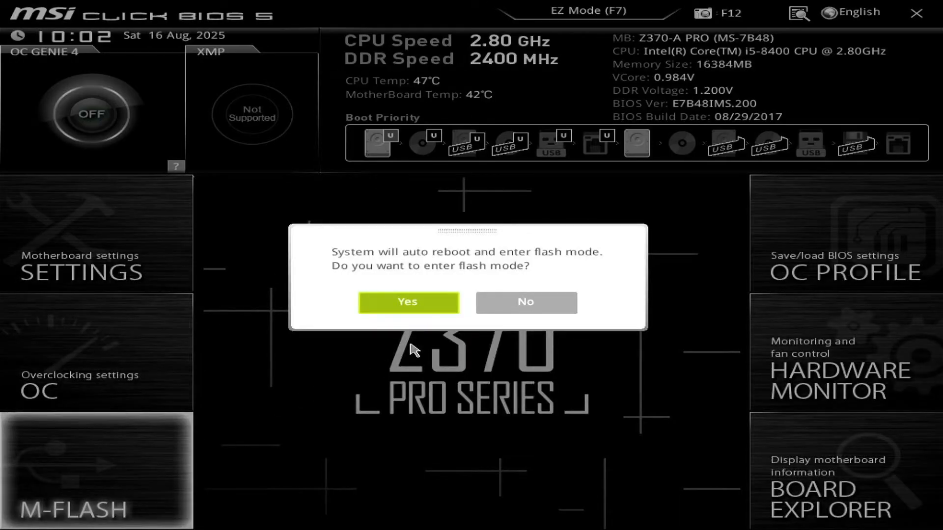
click(407, 302)
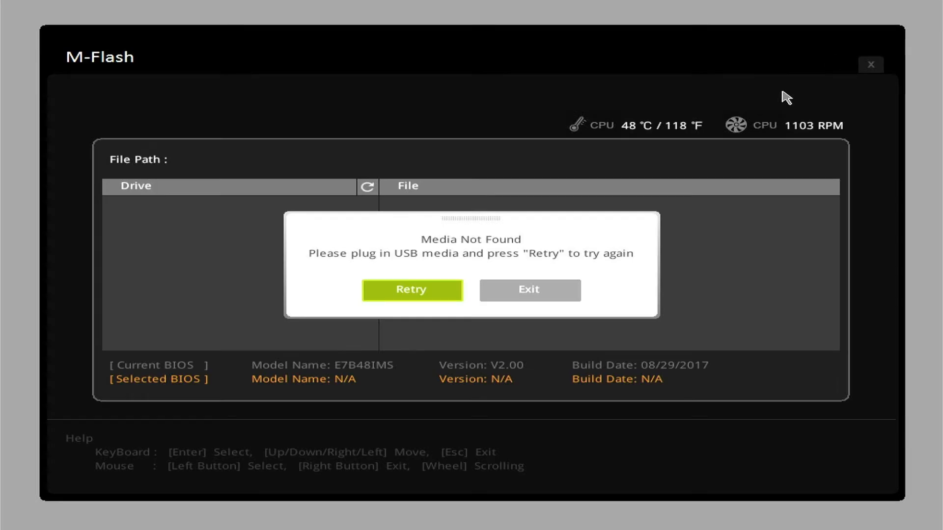
- Rescan for the USB drive and flash E7B48IMS.2D0 from MSI > 7B48v2D-2024-08-09
click(412, 289)
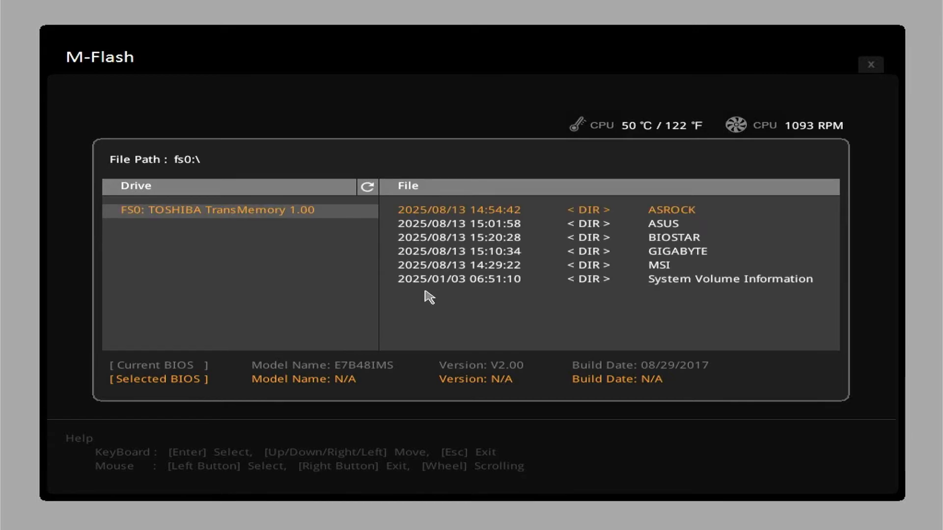
double_click(658, 264)
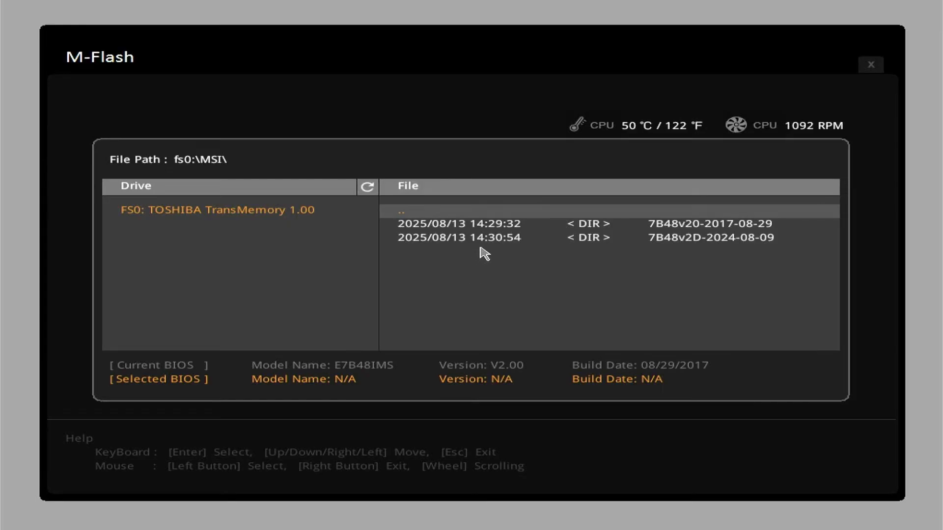
double_click(708, 237)
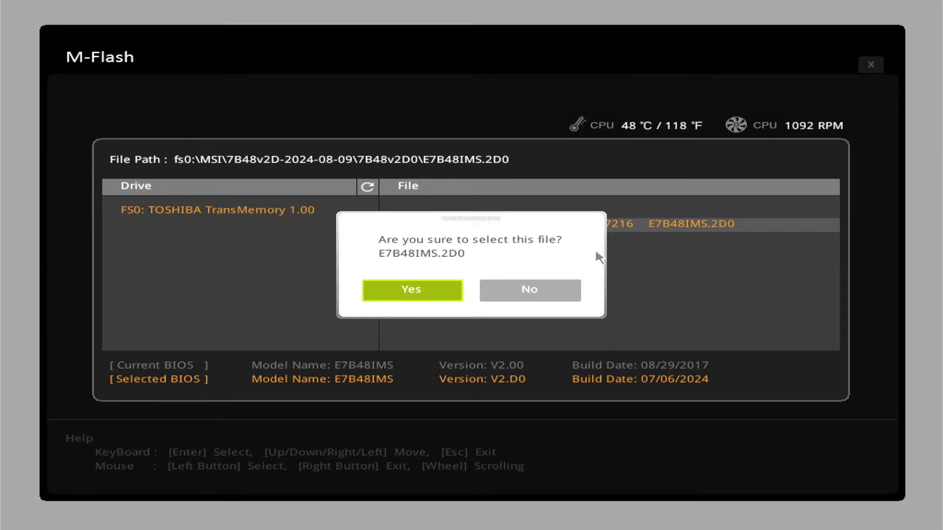
click(412, 289)
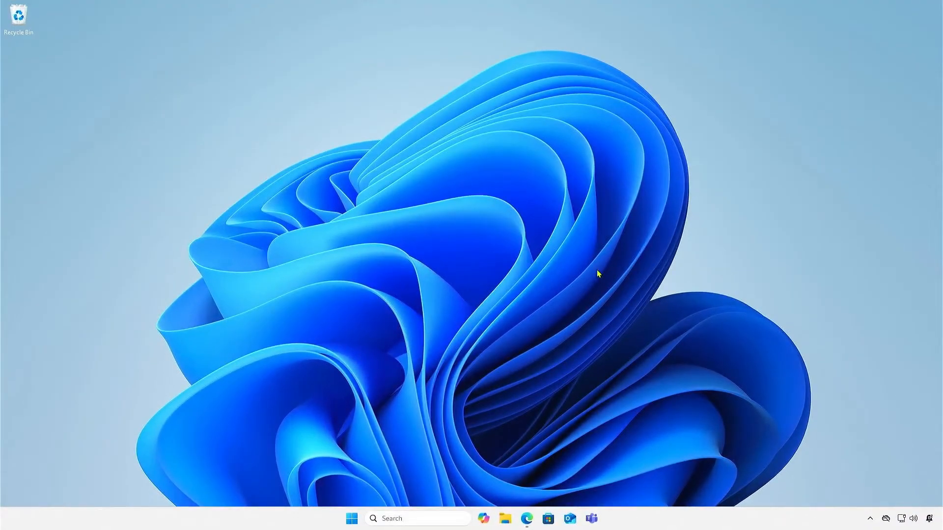
- Download MSI-Center.zip from MSI's MSI Center page in Edge and show its folder
click(526, 518)
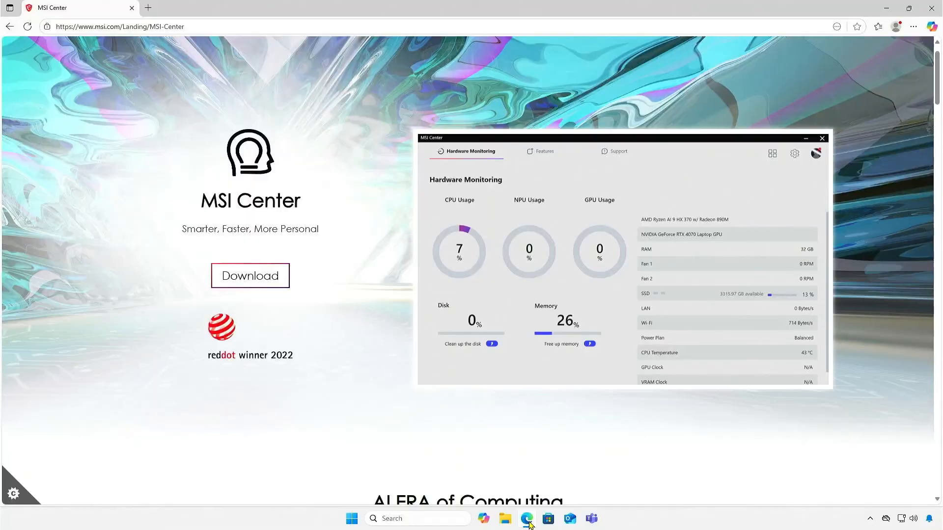
mouse_move(249, 276)
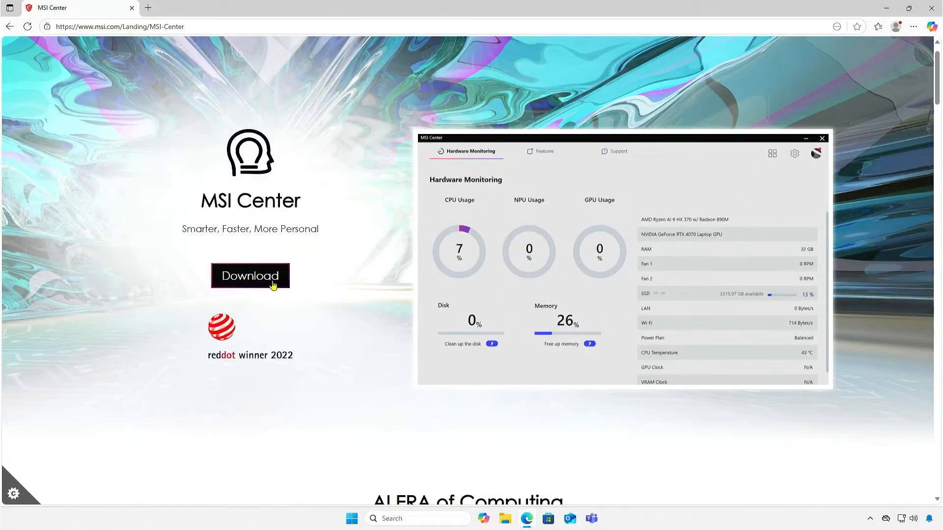
click(249, 276)
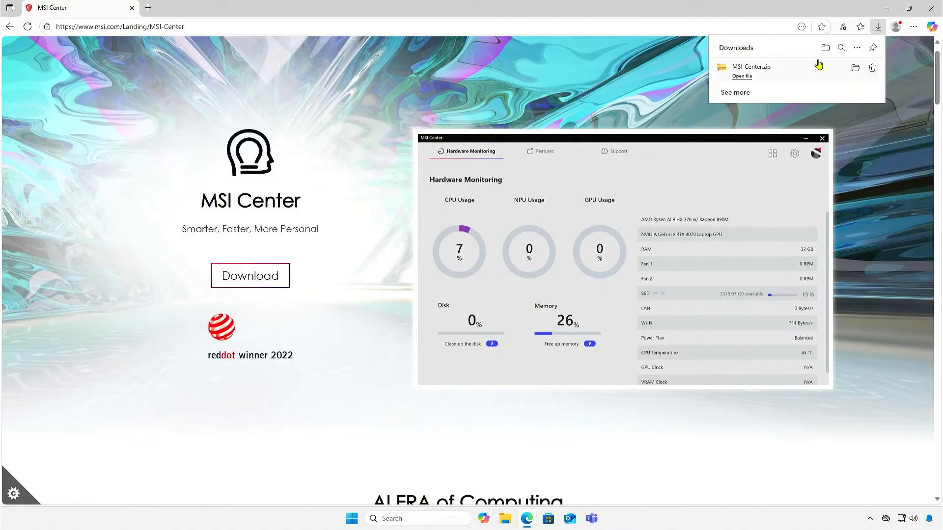
click(854, 67)
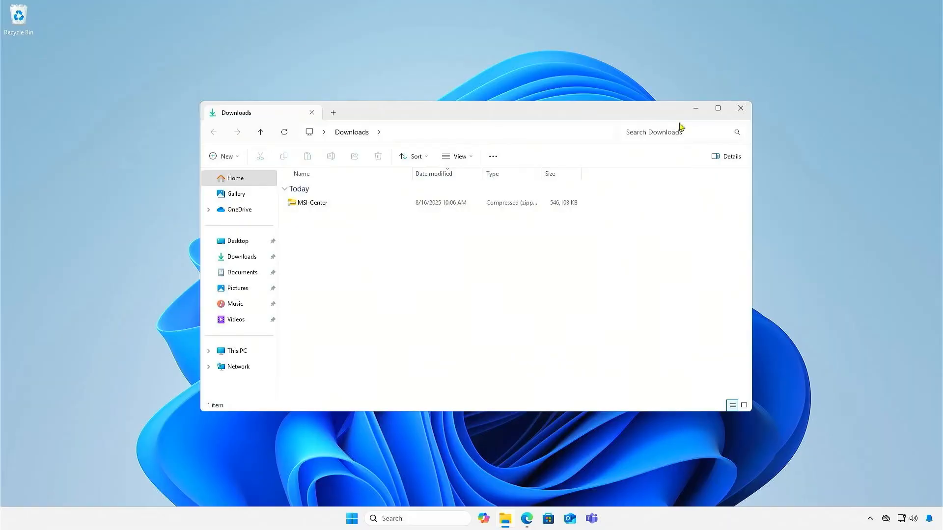
- Extract MSI-Center.zip into the Downloads folder
click(311, 201)
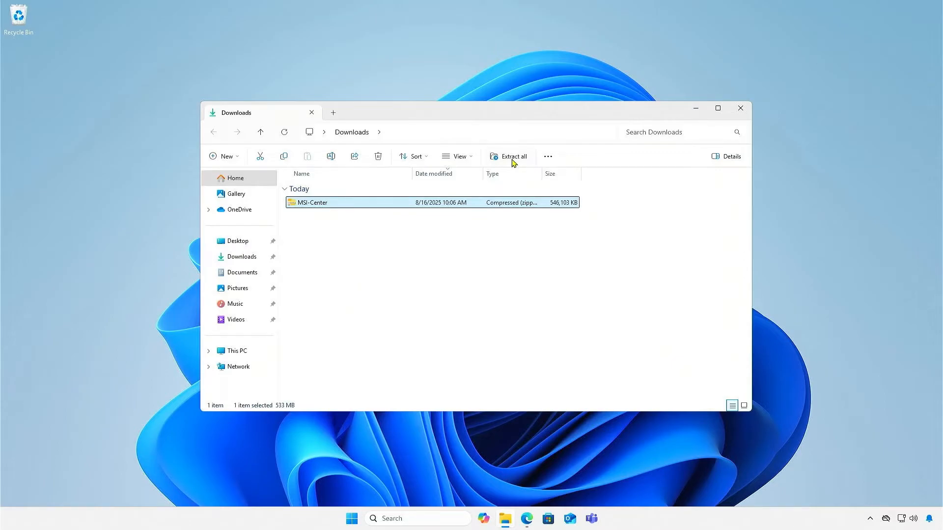
click(508, 156)
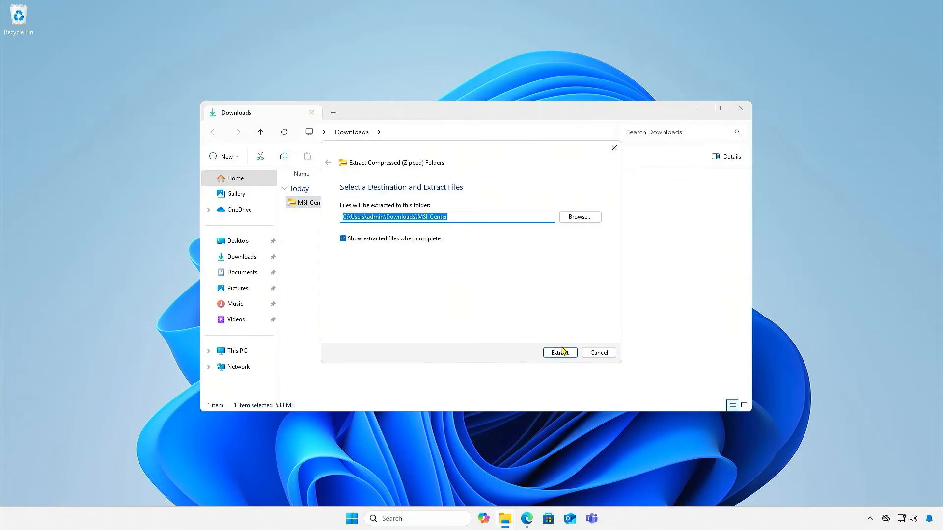
click(558, 352)
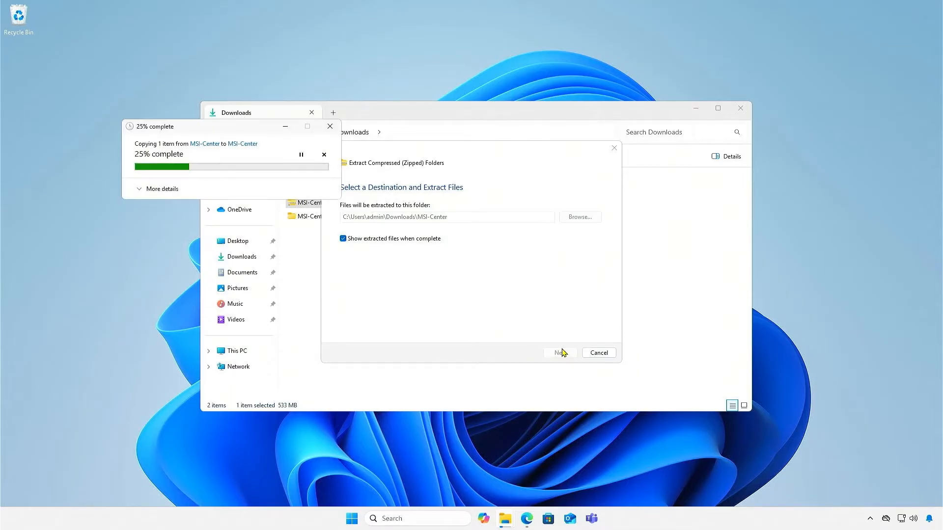
click(558, 352)
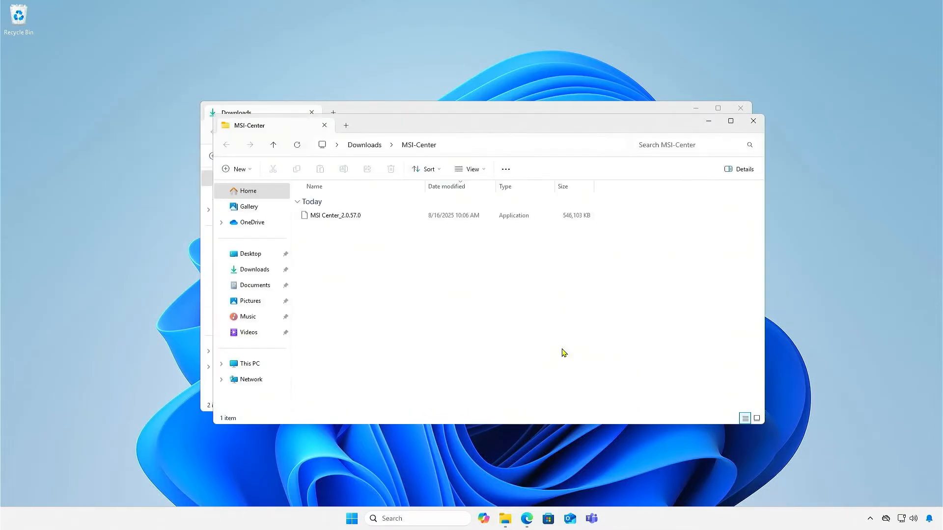
- Launch the MSI Center_2.0.57.0 installer from the extracted folder
click(335, 215)
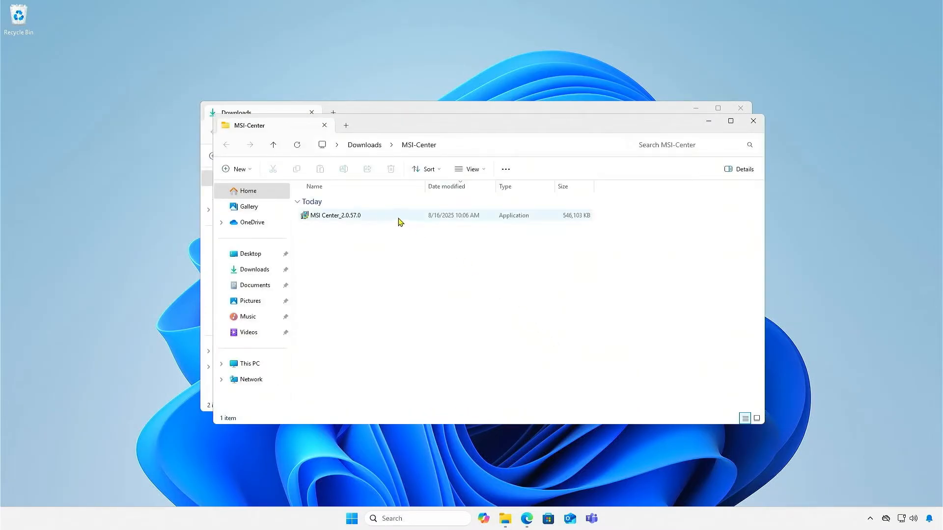
click(335, 215)
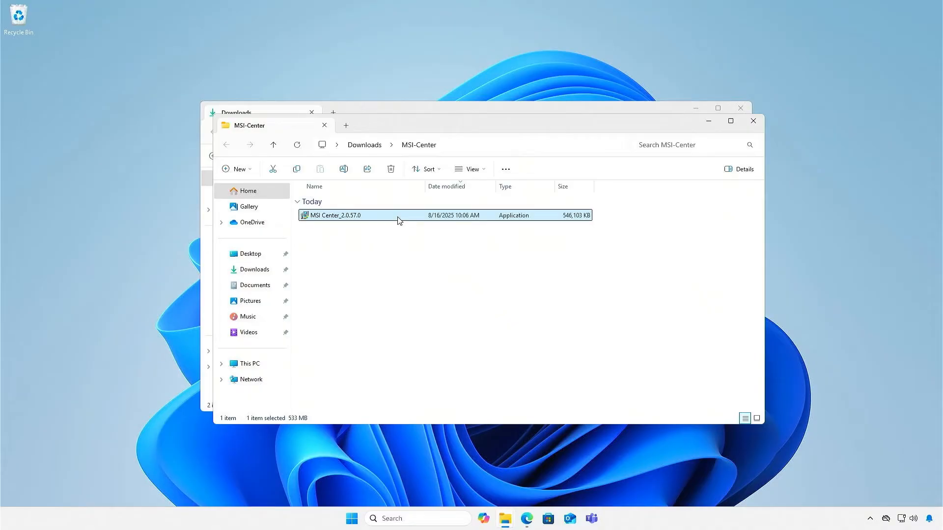
double_click(334, 215)
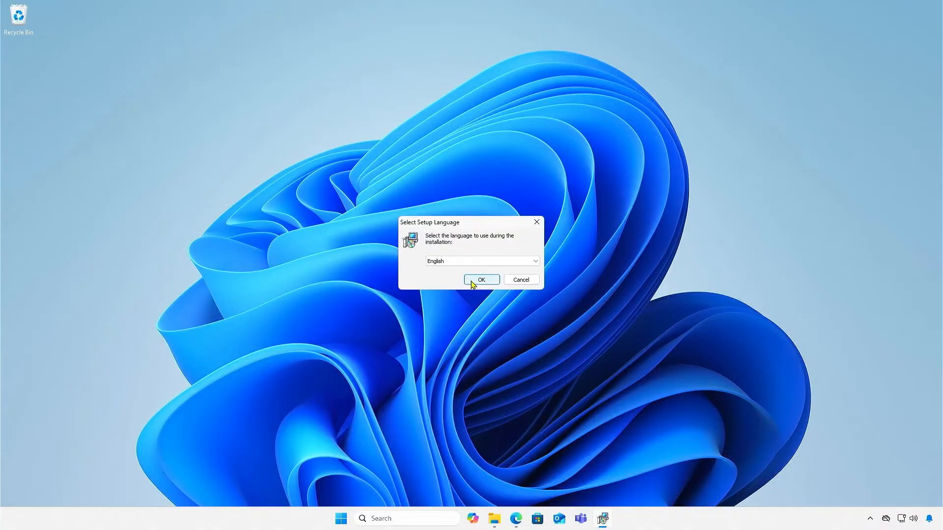
- Keep English as the setup language and install MSI Center
click(480, 279)
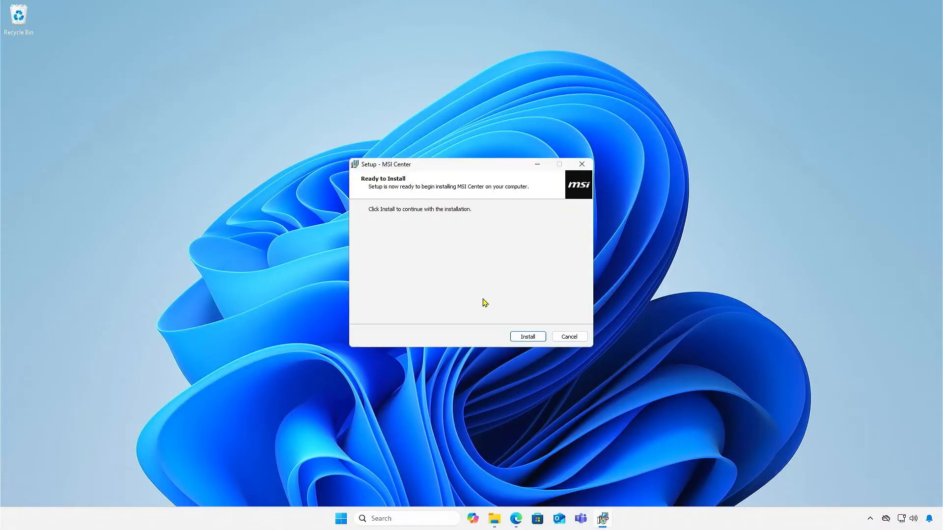
click(527, 336)
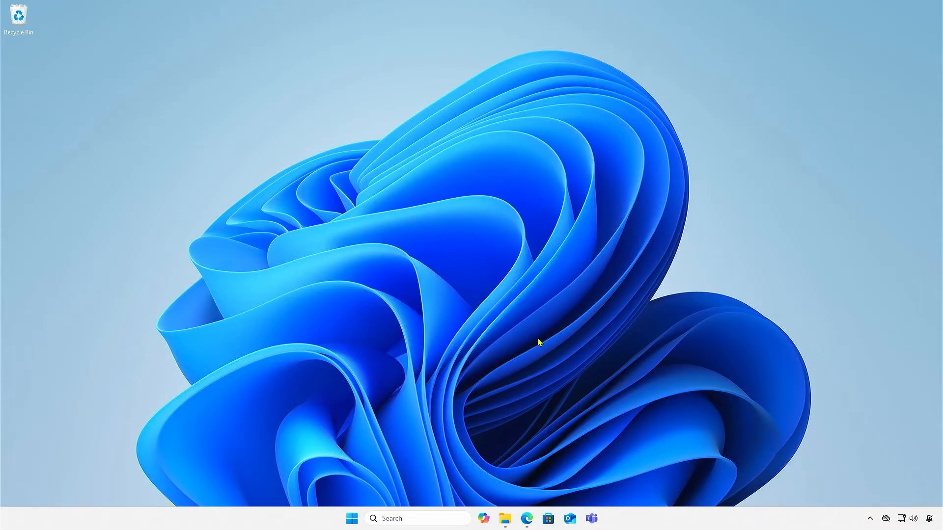
- Launch MSI Center and switch to the Support section's Live Update page
click(352, 519)
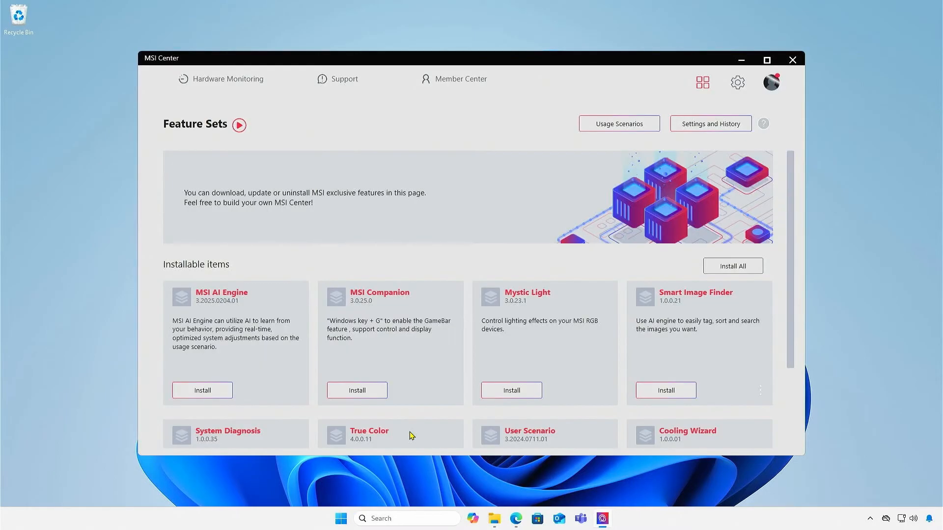
mouse_move(354, 91)
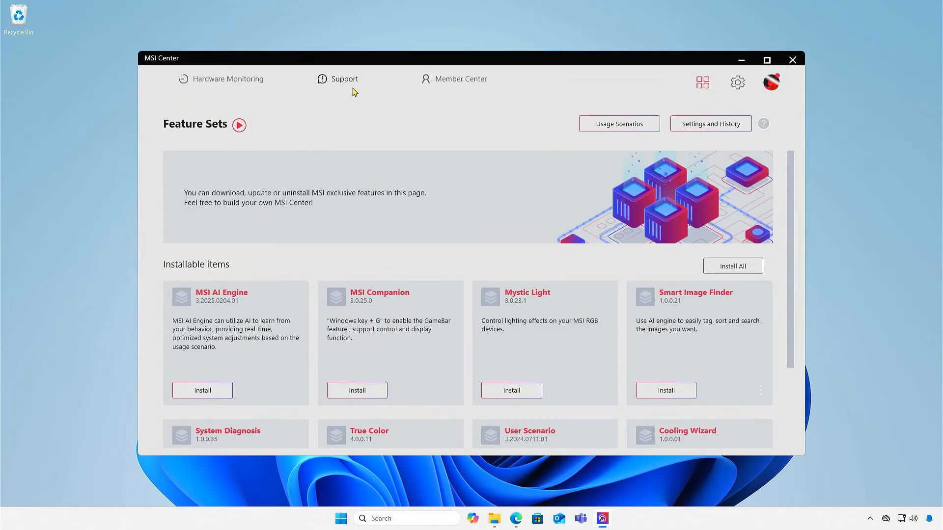
click(343, 79)
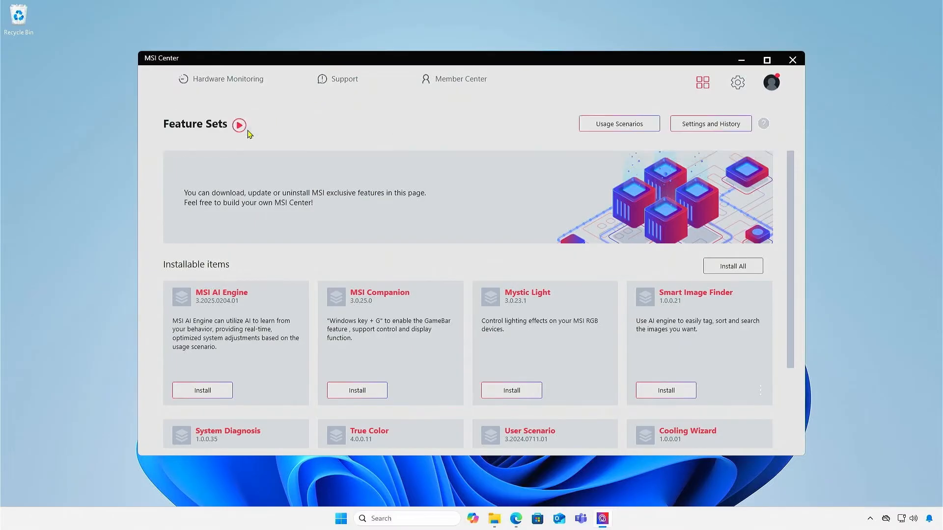
click(344, 79)
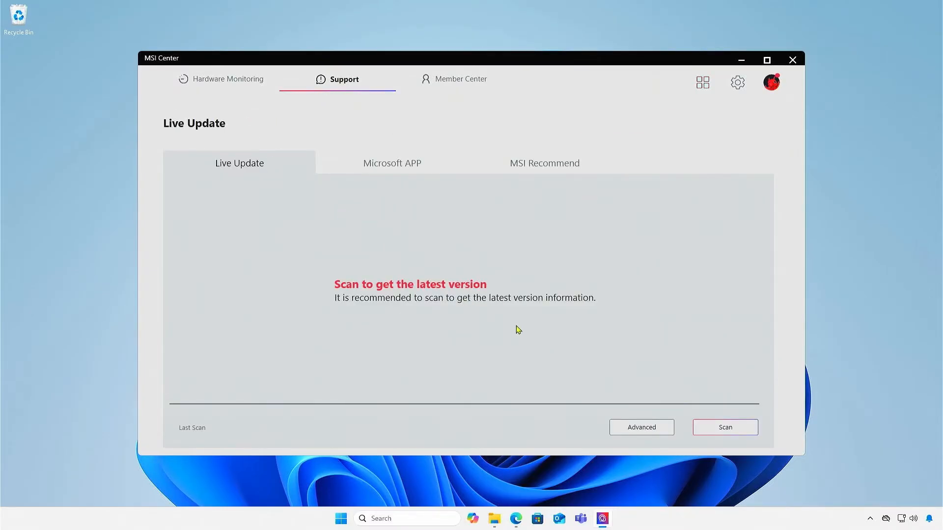
- Run an Advanced Update scan, accepting the flicker warning, to find BIOS 2.D0
click(640, 426)
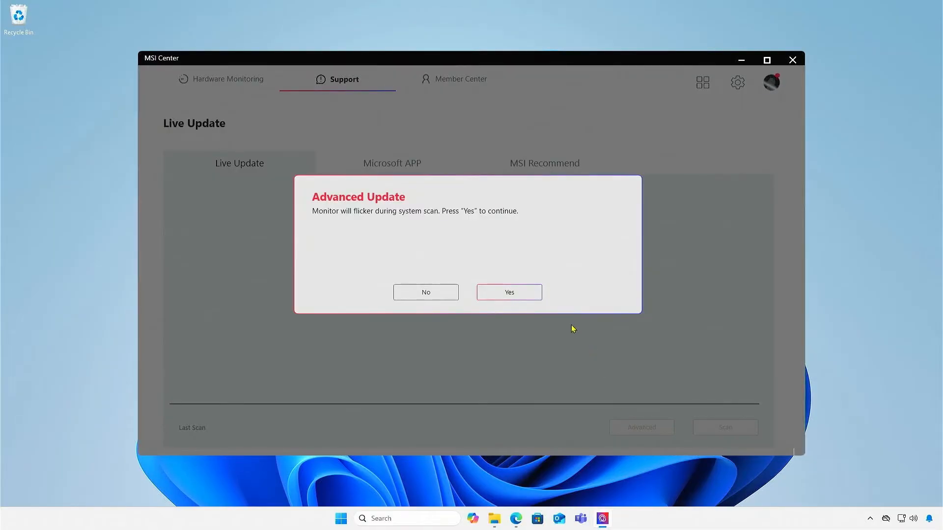
click(508, 293)
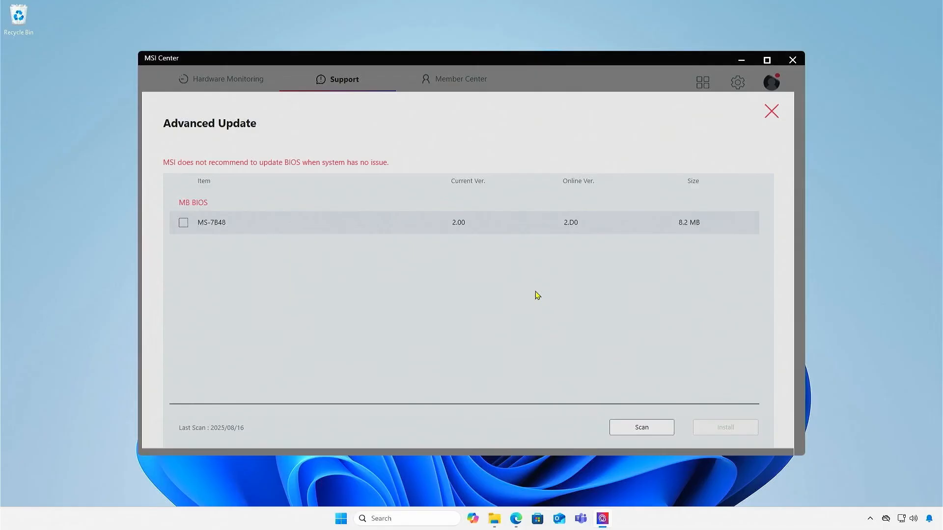
mouse_move(273, 244)
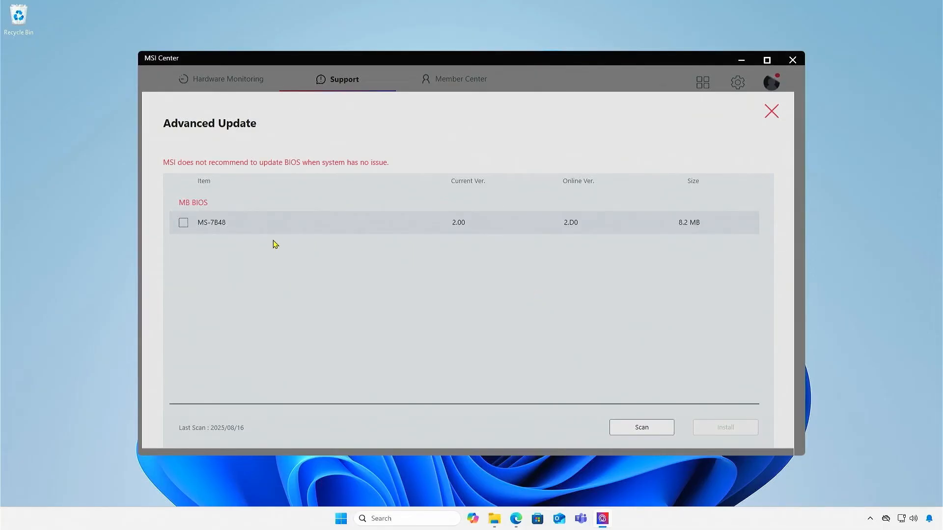
- Select the MS-7B48 BIOS update, install it and confirm Update and Restart
click(183, 222)
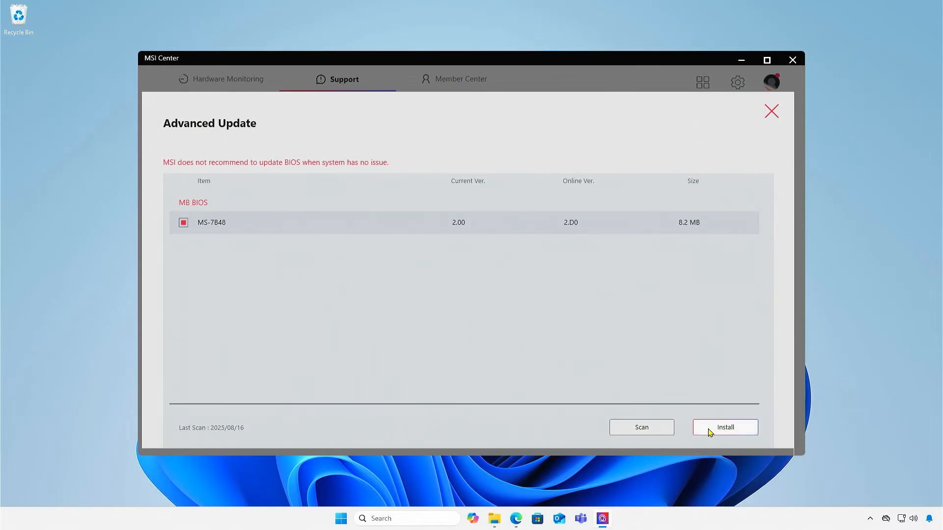
click(725, 427)
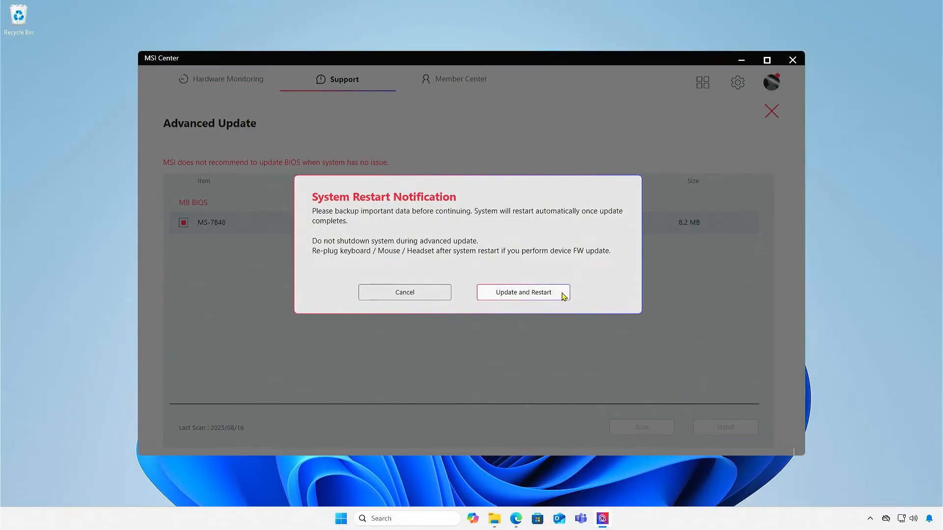
click(522, 292)
text(msinfo32)
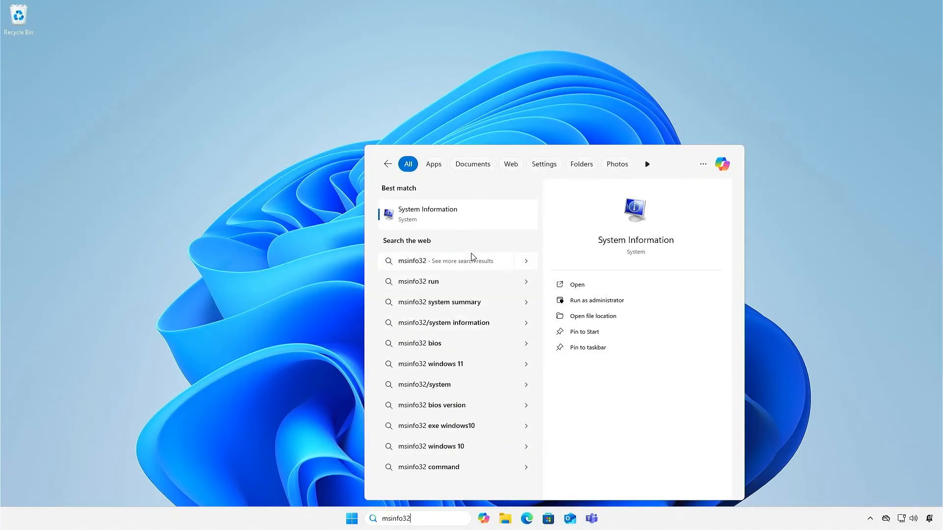
- Open System Information from the msinfo32 search results to read the BIOS version
click(575, 284)
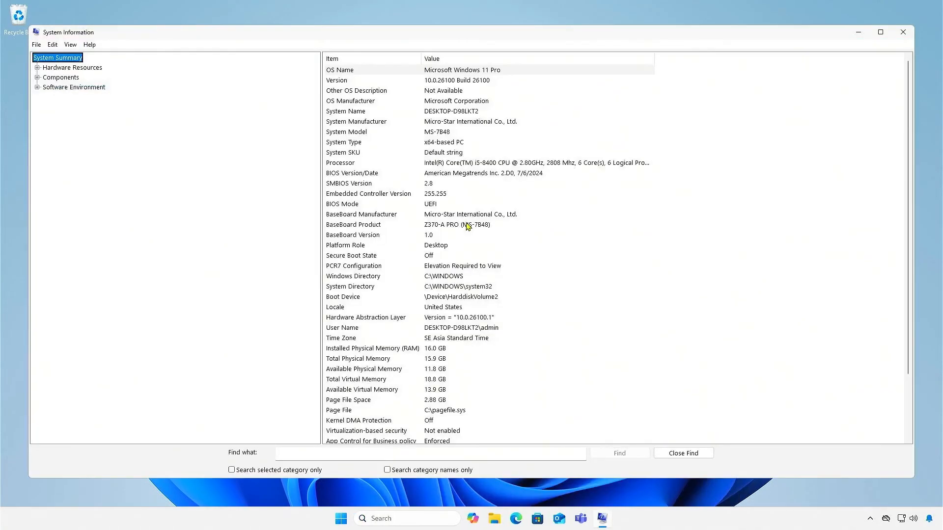
mouse_move(571, 176)
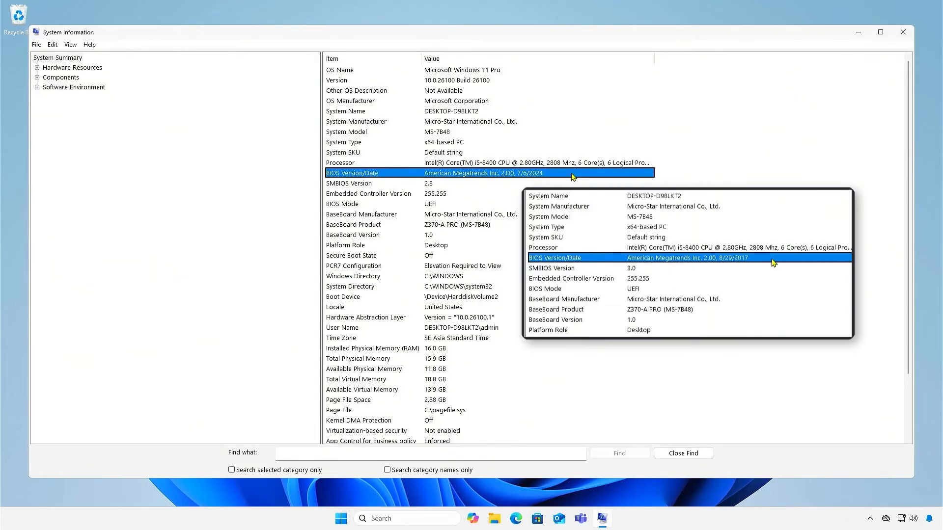
mouse_move(572, 177)
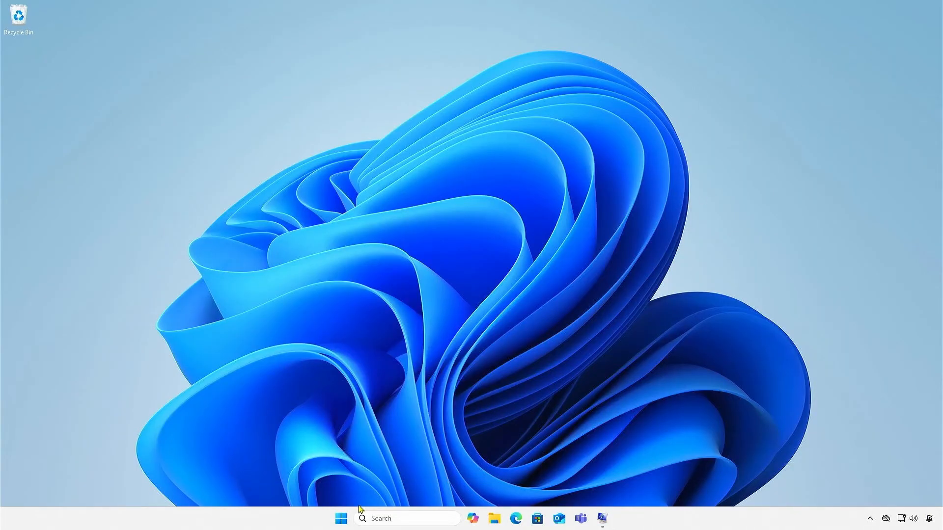
- Relaunch MSI Center, rerun Advanced Update and dismiss the BIOS up-to-date results
click(340, 518)
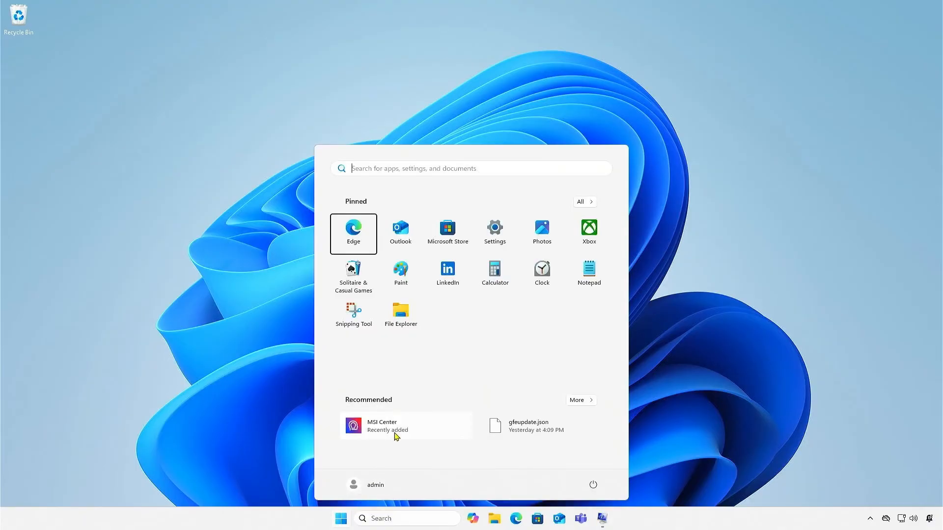
click(380, 425)
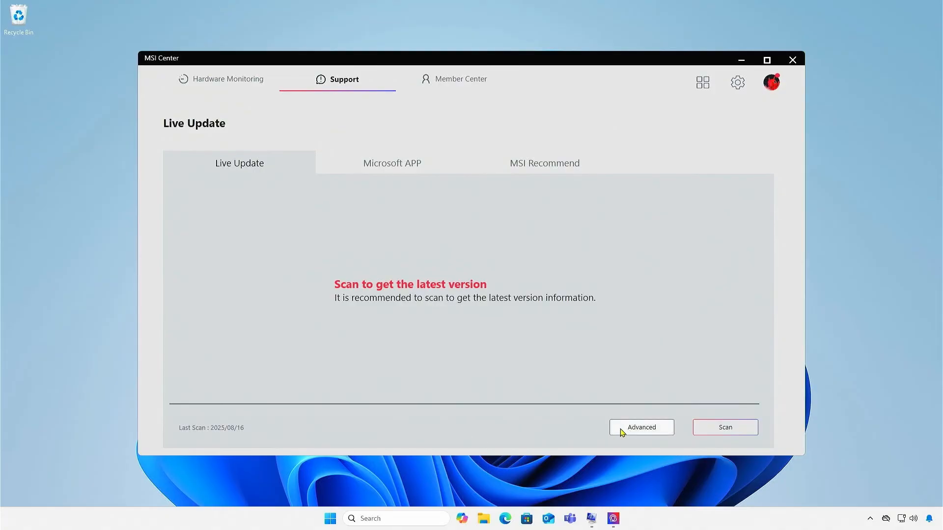
click(640, 426)
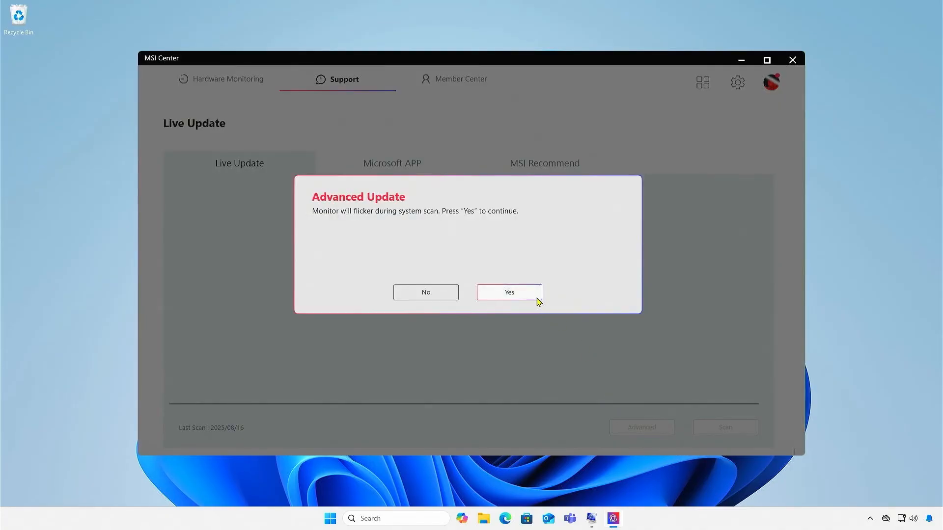
click(508, 291)
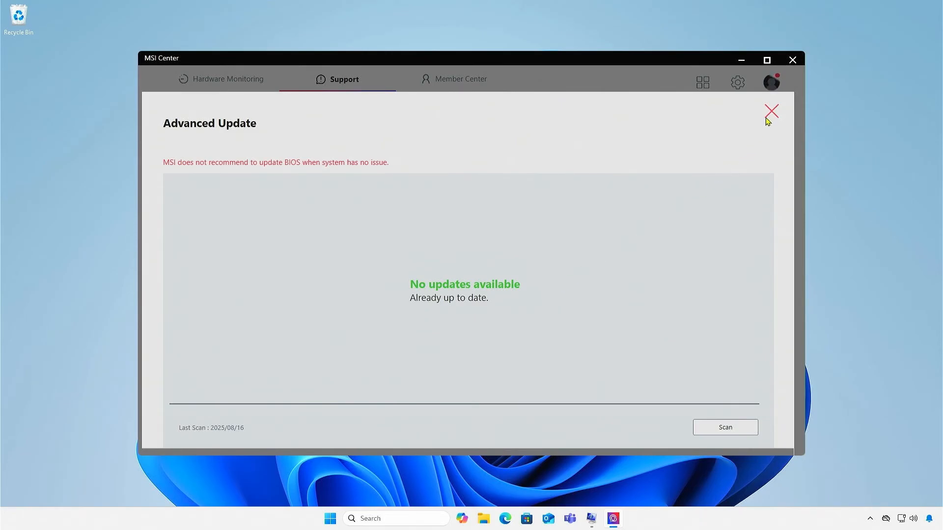
click(771, 112)
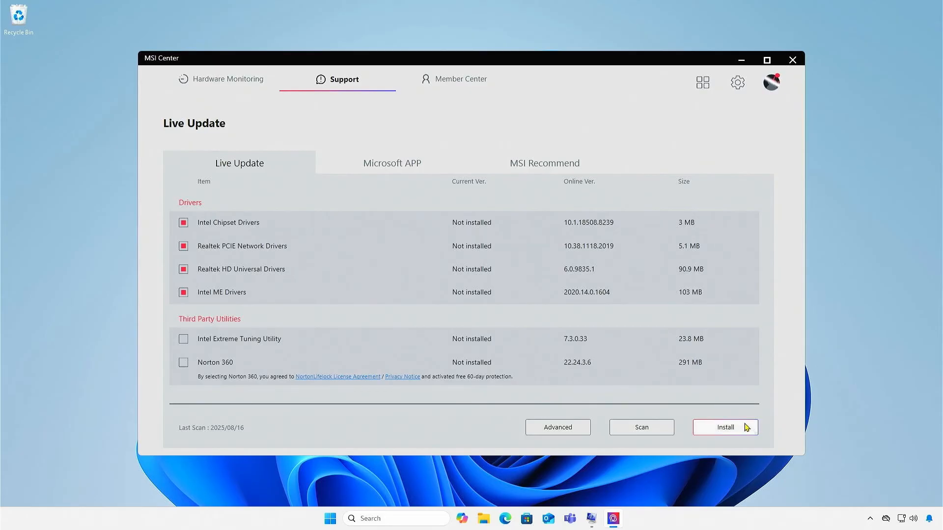
- Install the four marked drivers from Live Update, confirm the reminder, and close MSI Center
click(724, 426)
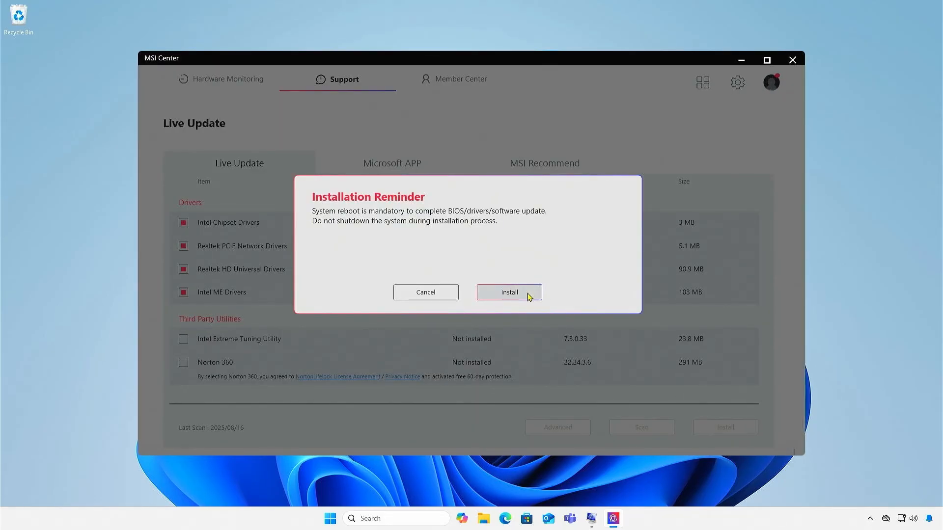
click(508, 292)
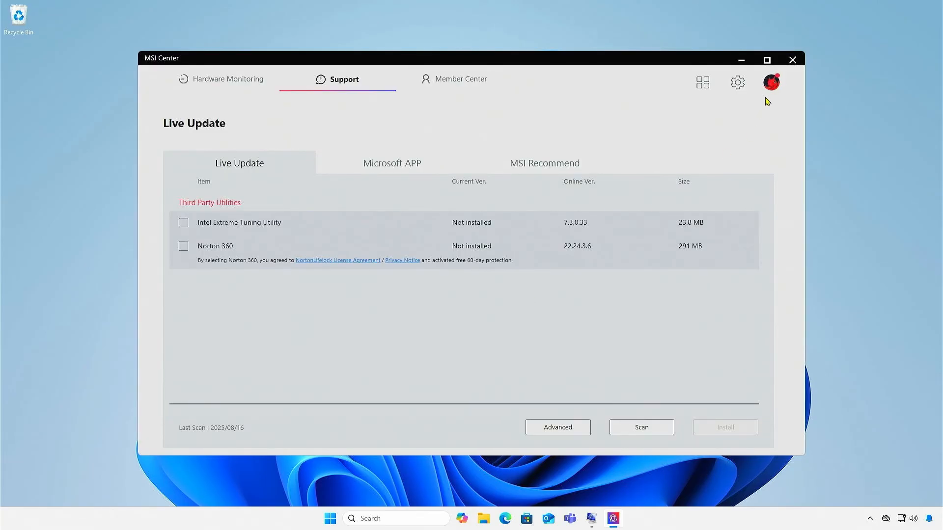
click(791, 59)
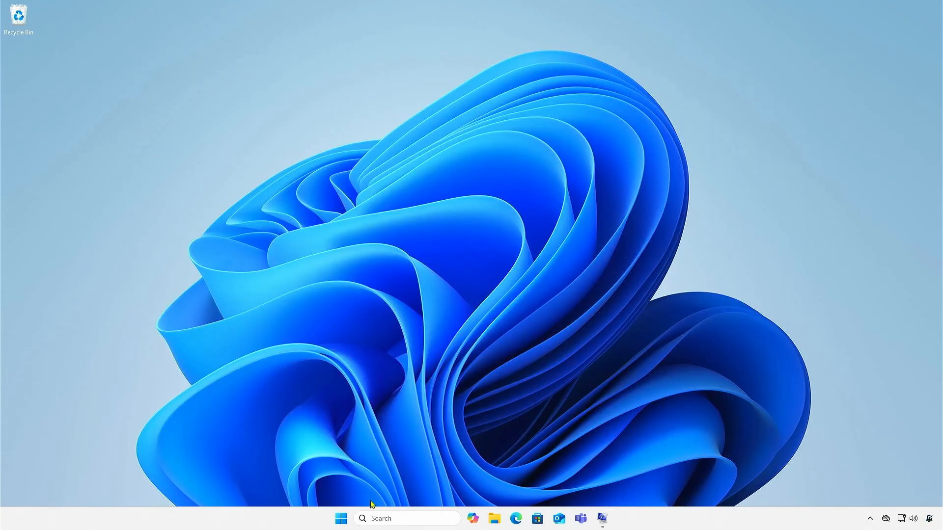
- Filter Installed apps by 'ms' and start uninstalling MSI Center SDK
right_click(340, 518)
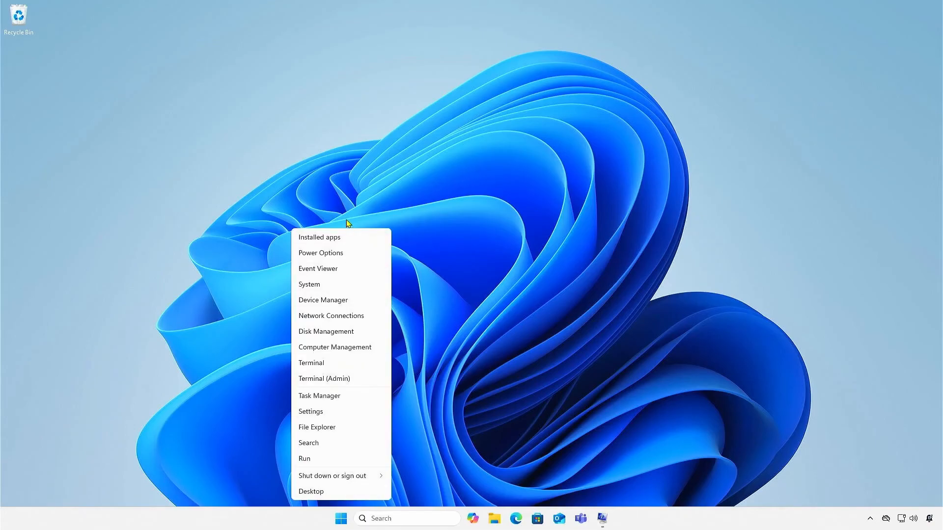
click(311, 411)
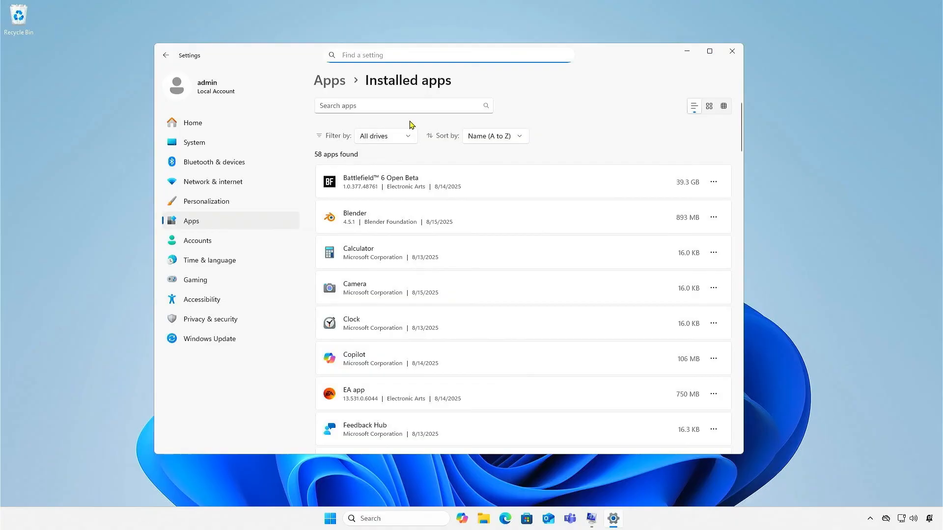
text(msi)
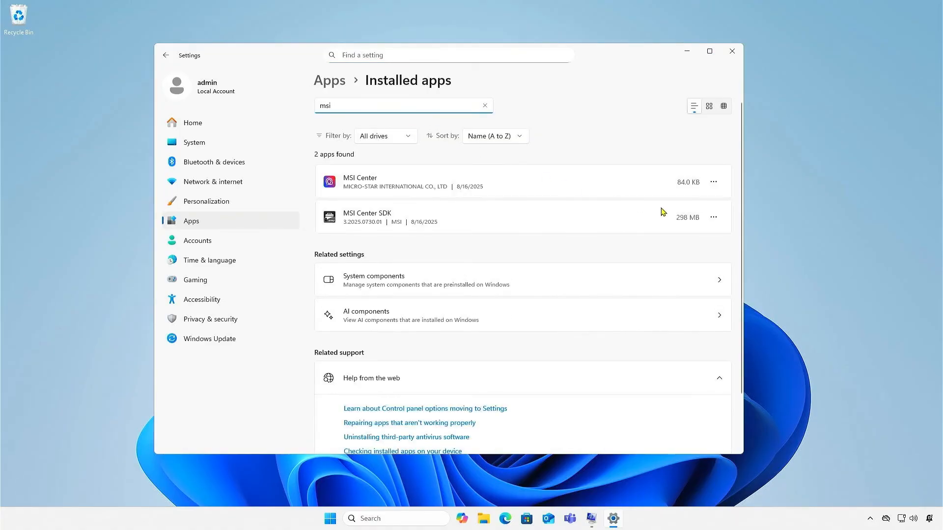
click(713, 217)
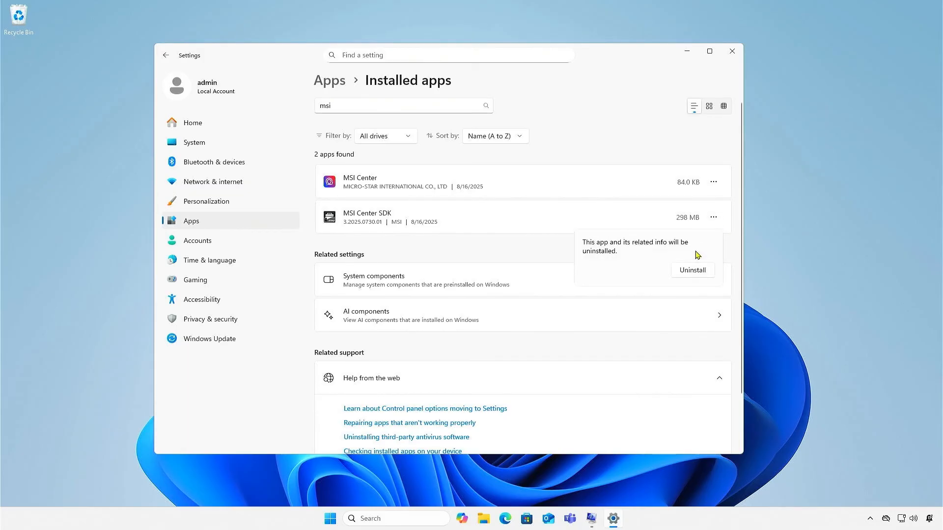
click(692, 269)
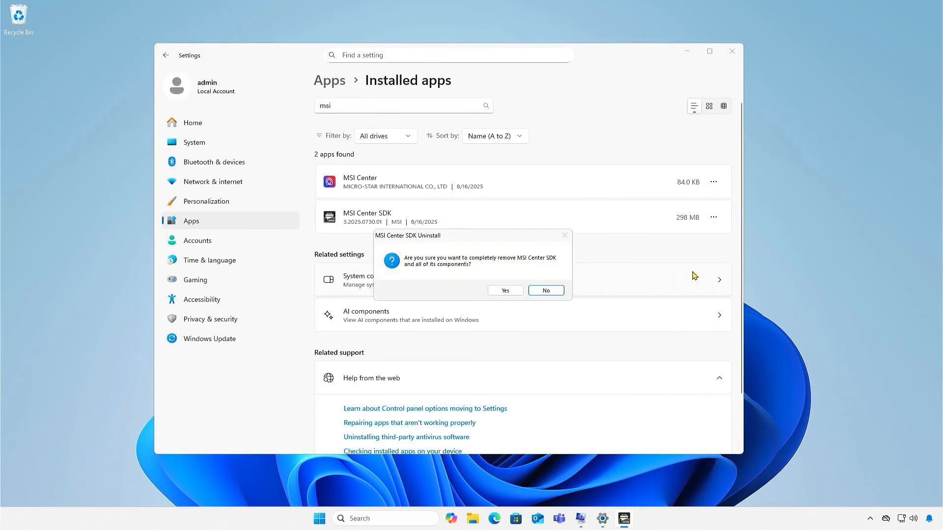
- Confirm complete removal of MSI Center SDK, uninstall MSI Center, and close Settings
click(504, 290)
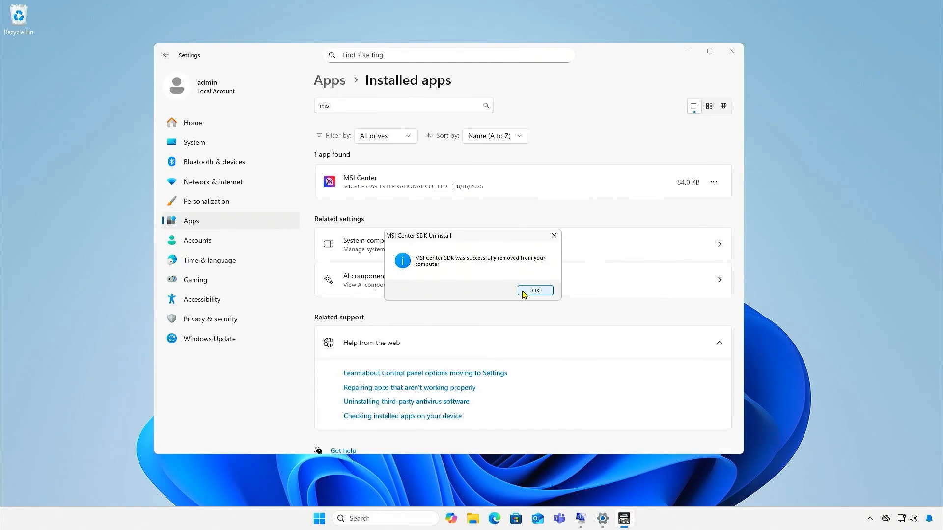
click(534, 290)
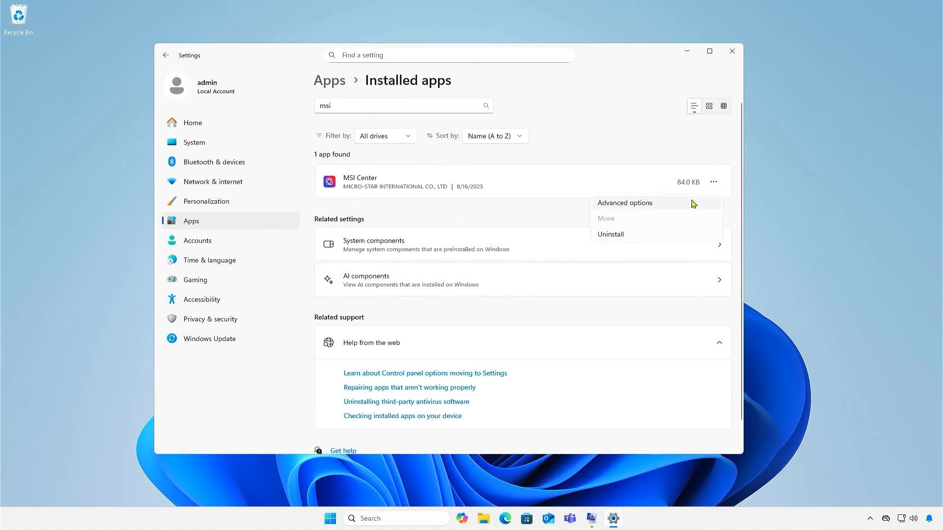
click(609, 234)
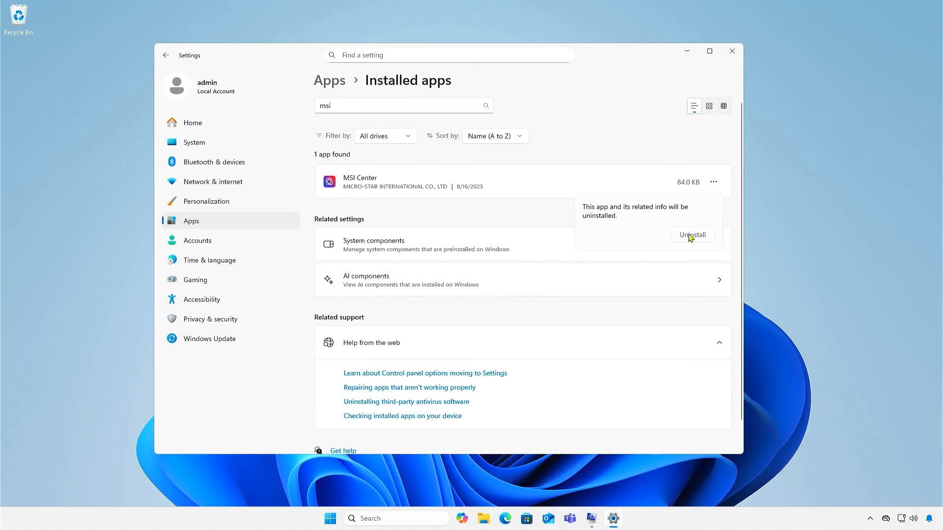
click(692, 235)
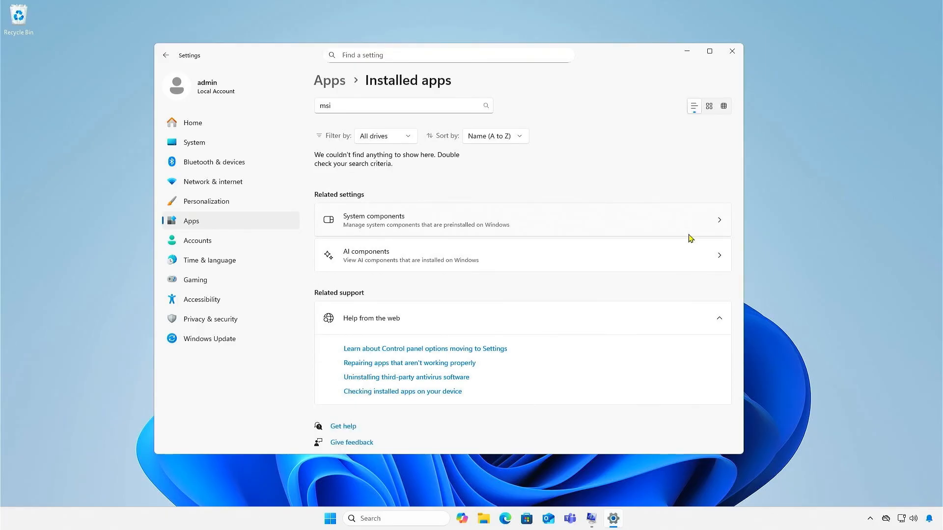
click(731, 51)
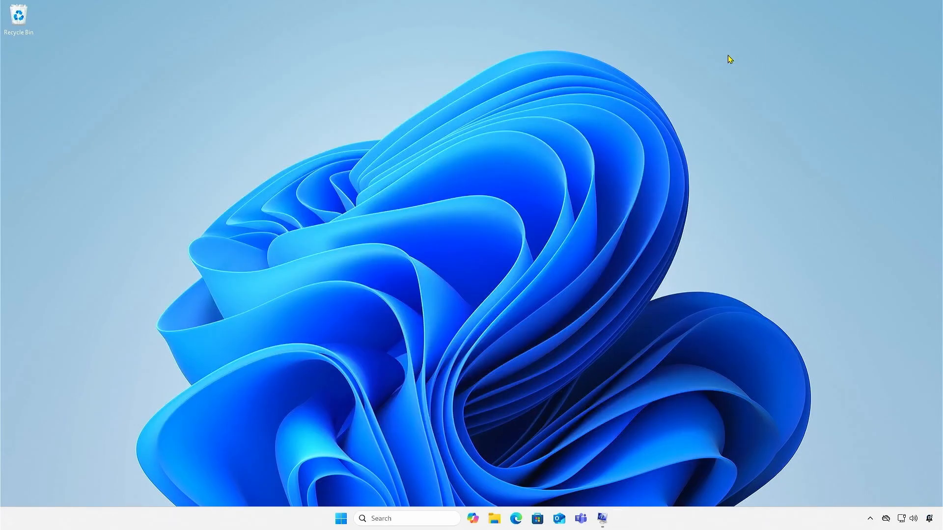